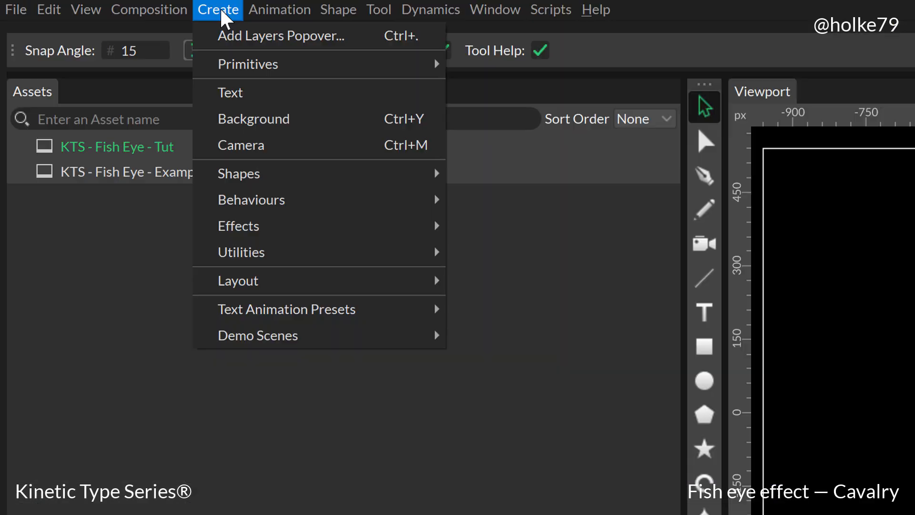
mouse_move(283, 158)
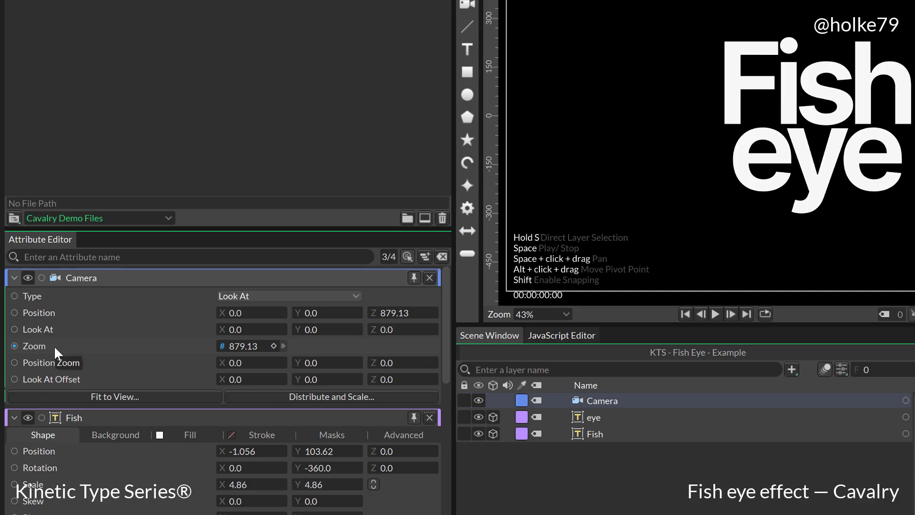
mouse_move(82, 353)
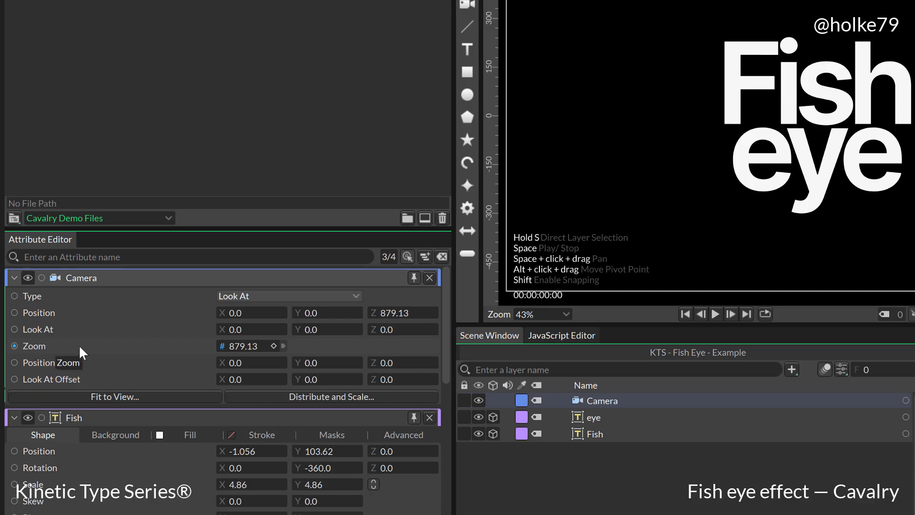
mouse_move(184, 354)
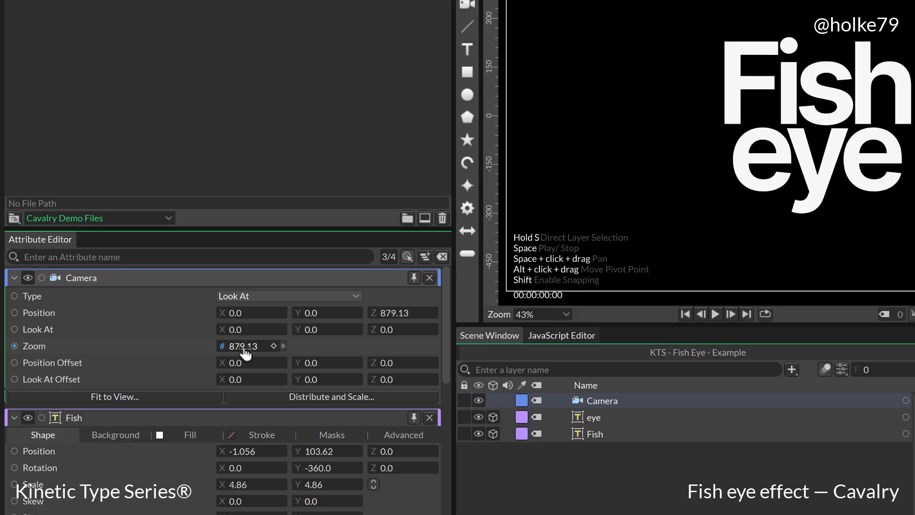
Step: Set camera Zoom to 200 and lower Position Z so the text fills the viewport
drag(251, 345, 239, 345)
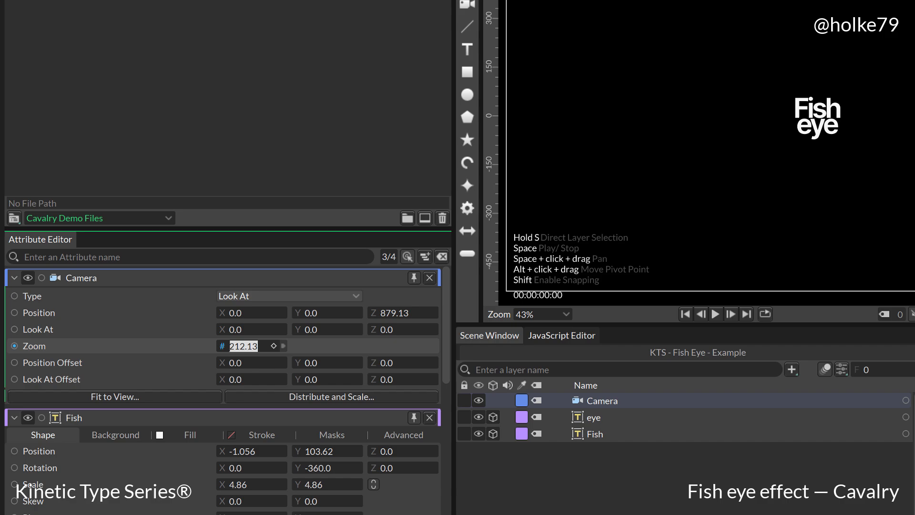
text(200.0)
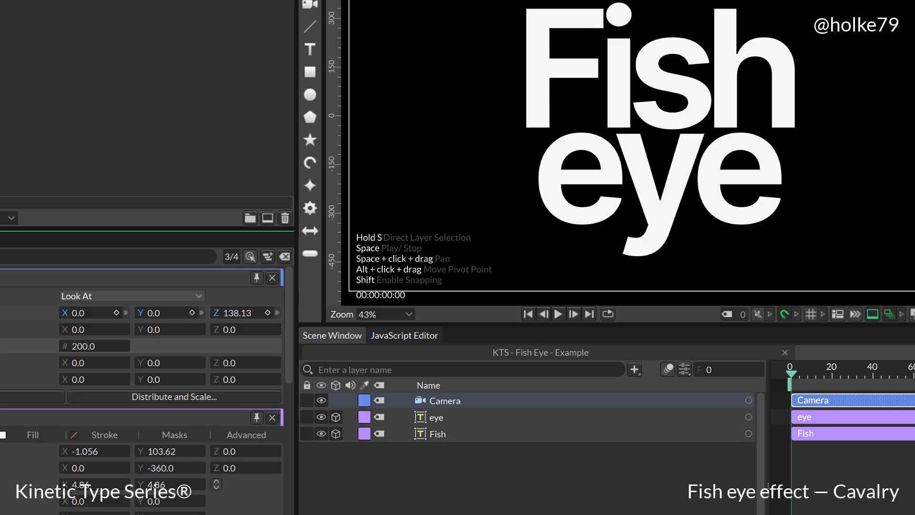
click(436, 417)
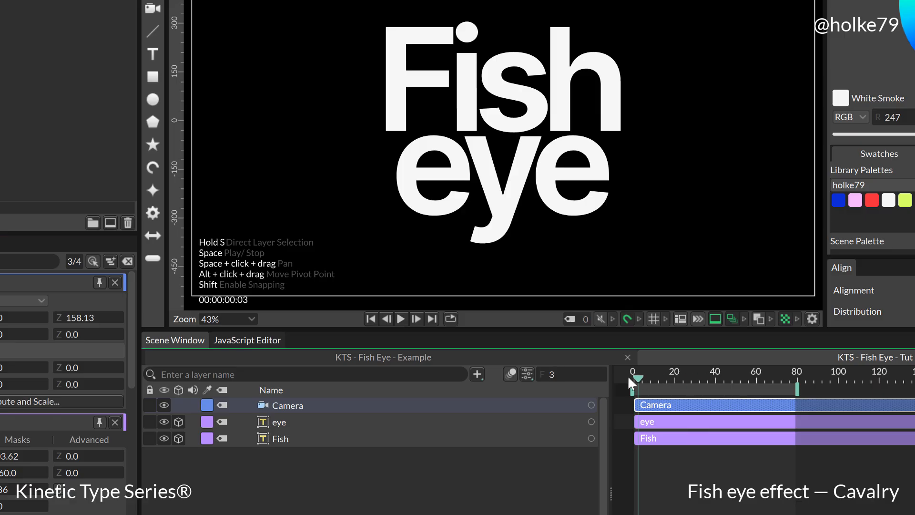
Step: Keyframe the eye layer's Rotation Y from 0 at frame 0 to 360 at frame 60
click(278, 421)
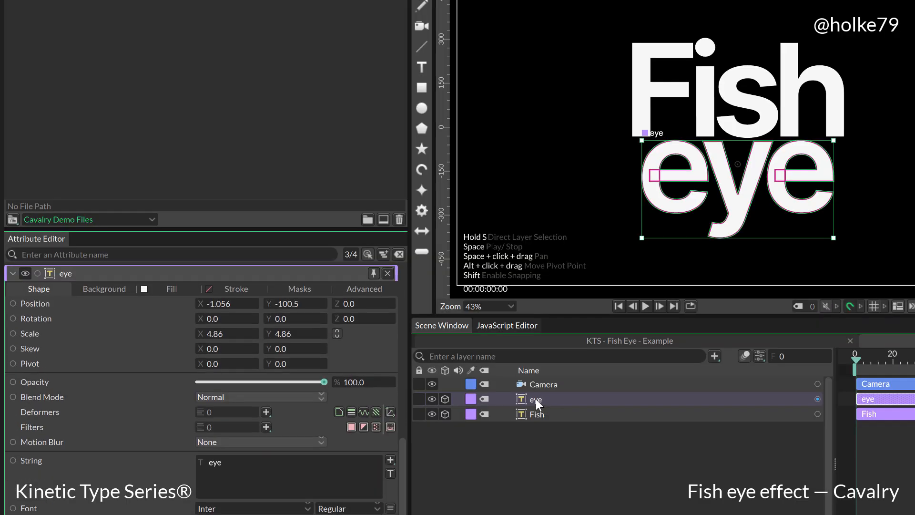
click(36, 318)
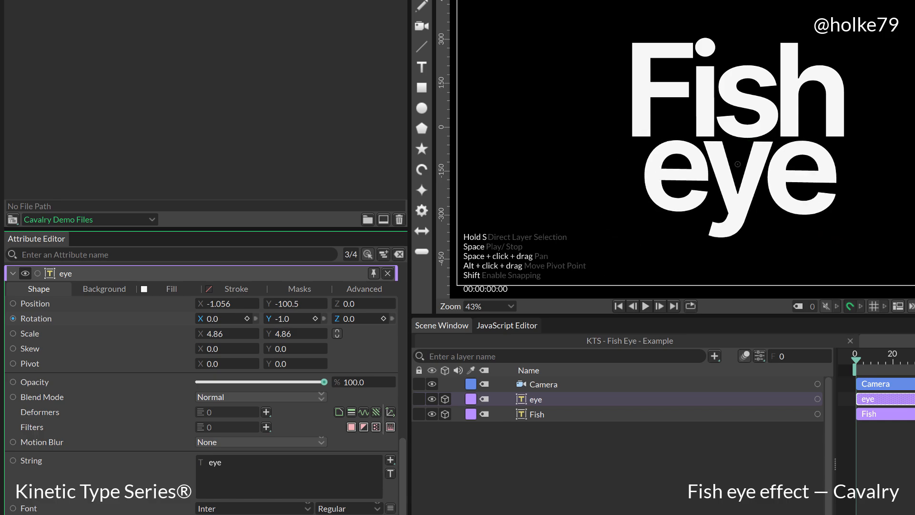
click(289, 318)
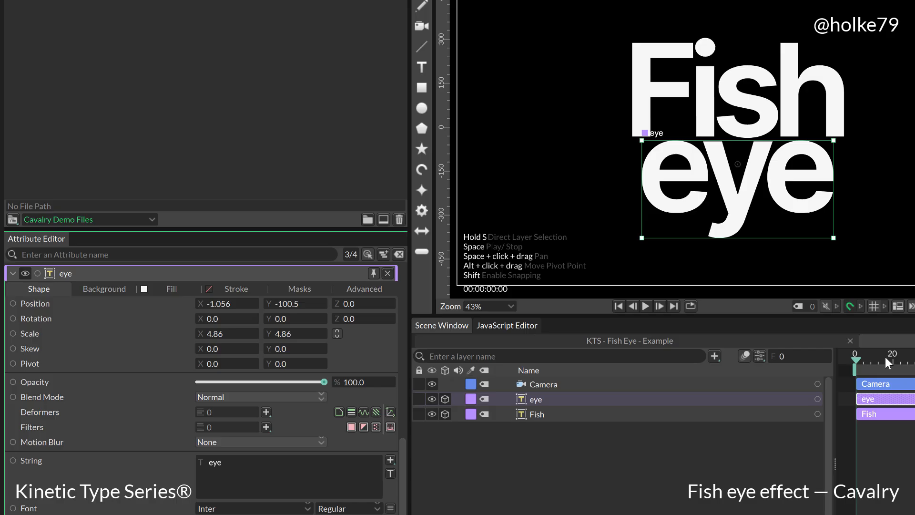
click(35, 318)
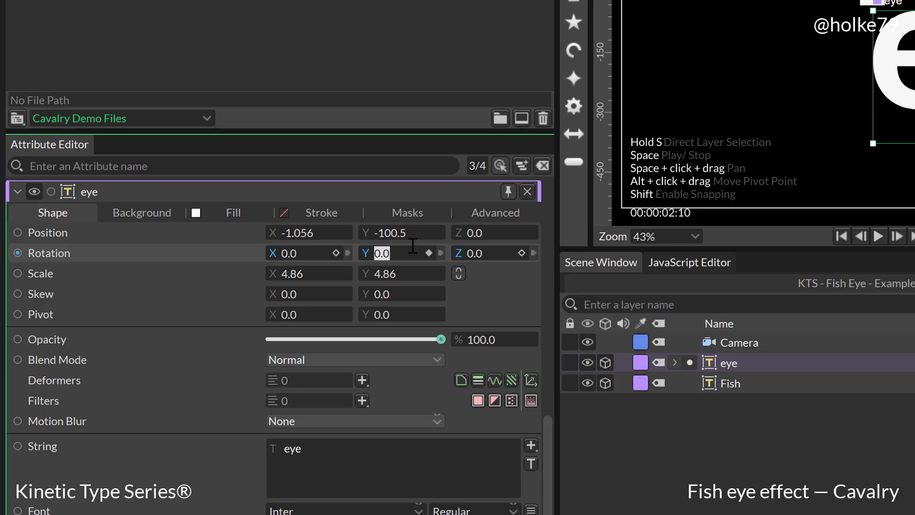
text(360.0)
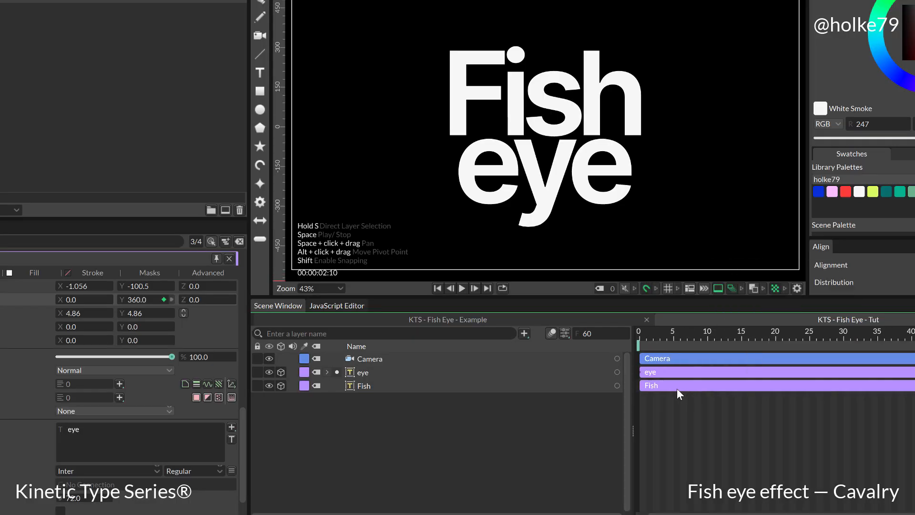
Step: Play back the spinning eye text through the fisheye camera and pause mid-turn
click(460, 288)
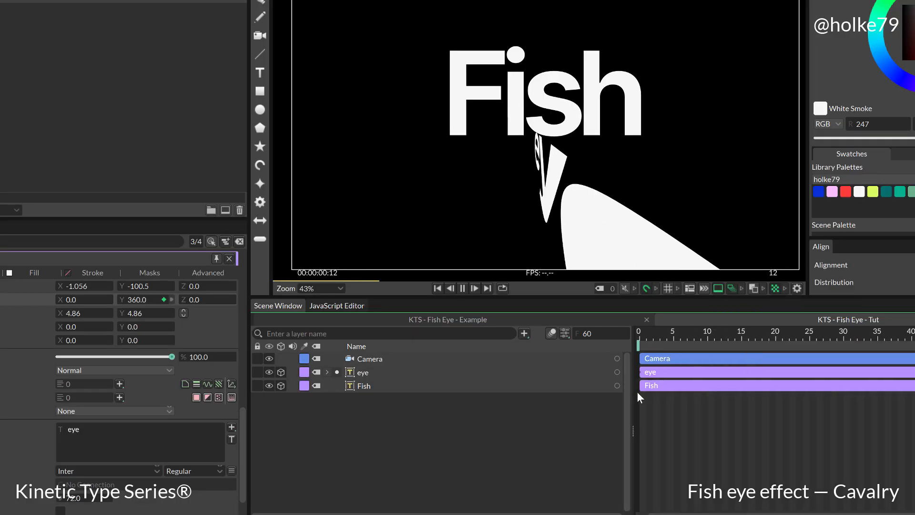
click(810, 337)
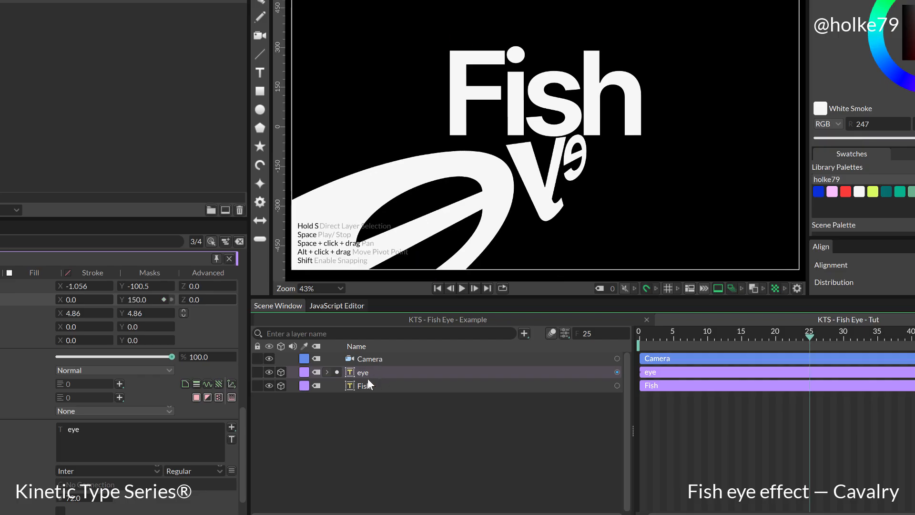